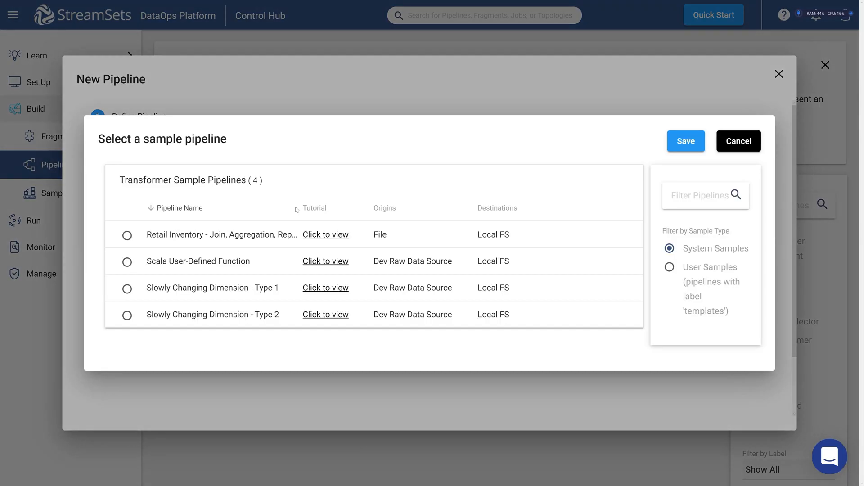
Step: Create the 'Scala User-Defined Functions' pipeline from the Scala User-Defined Function sample
click(126, 261)
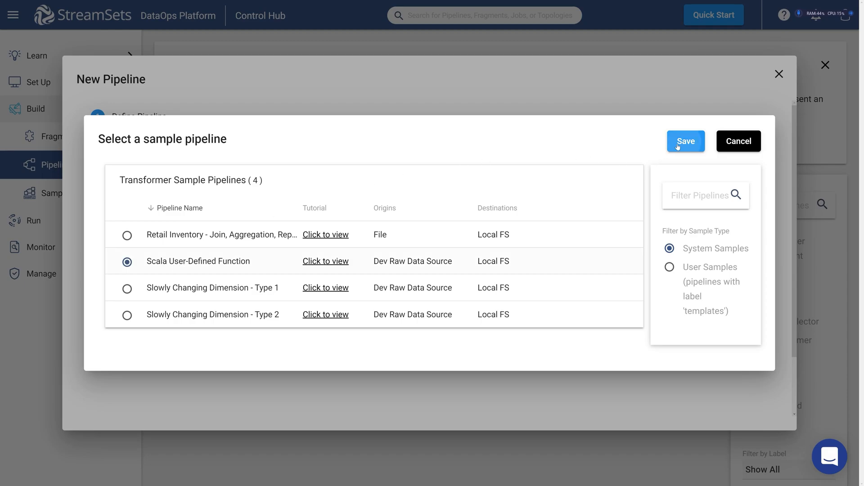
click(685, 141)
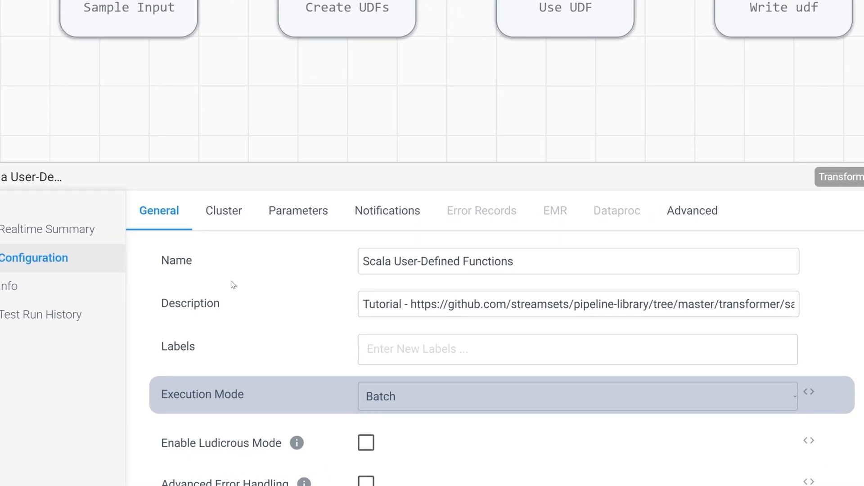
Step: View the Sample Input stage's raw student score records
click(160, 122)
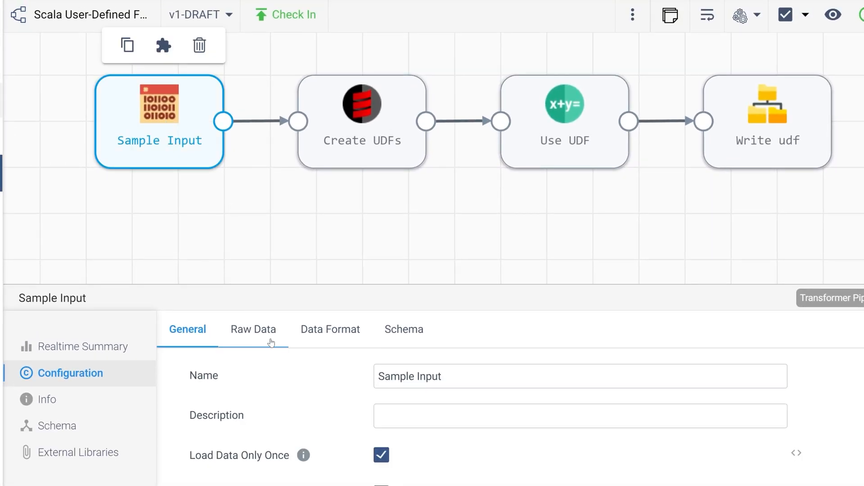
click(253, 329)
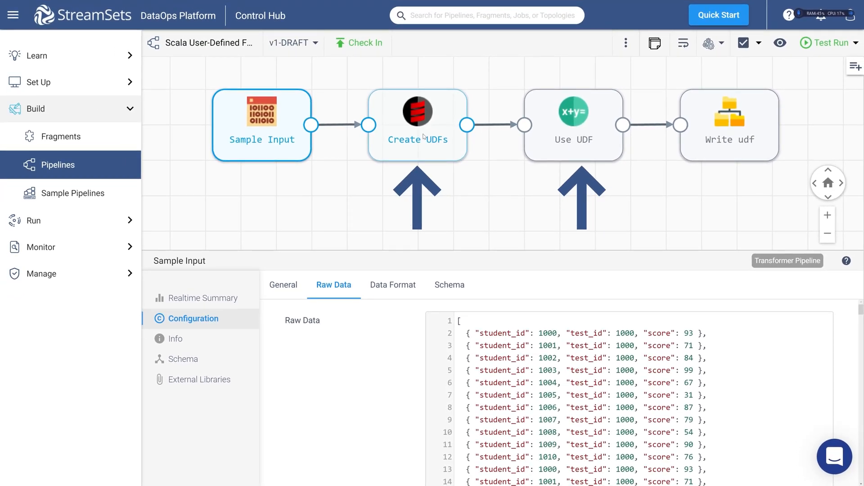
Step: Start a test run of the pipeline from the Test Run menu
click(728, 125)
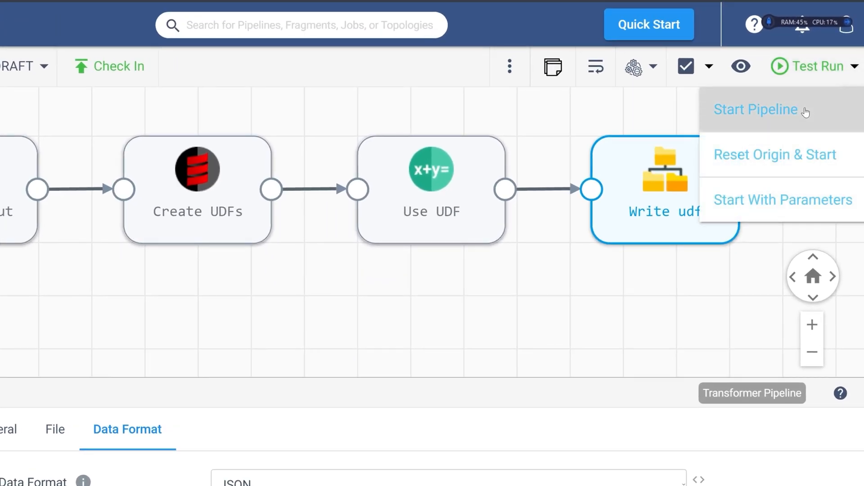
click(756, 109)
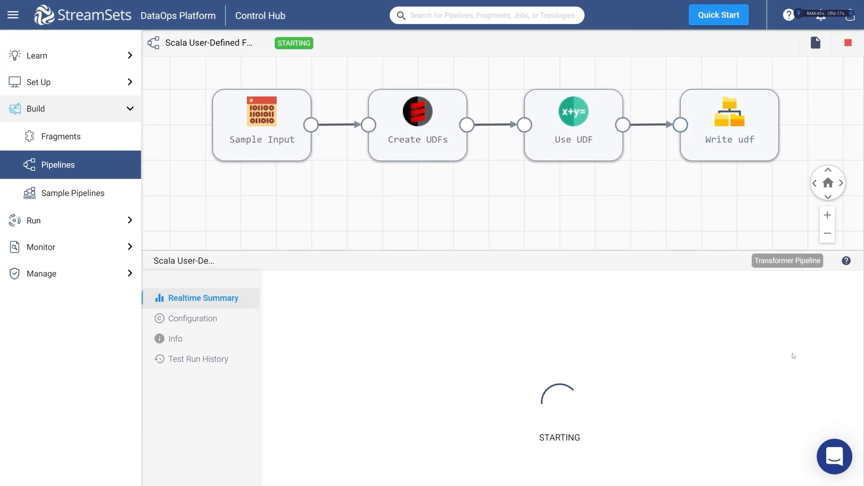